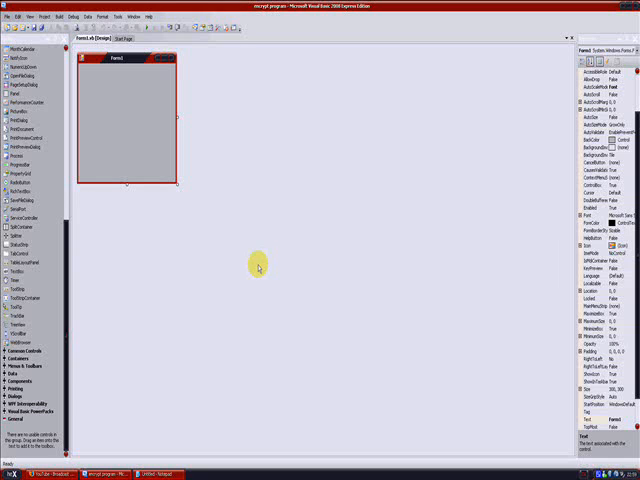
{"action": "mouse_move", "coordinate": [226, 213]}
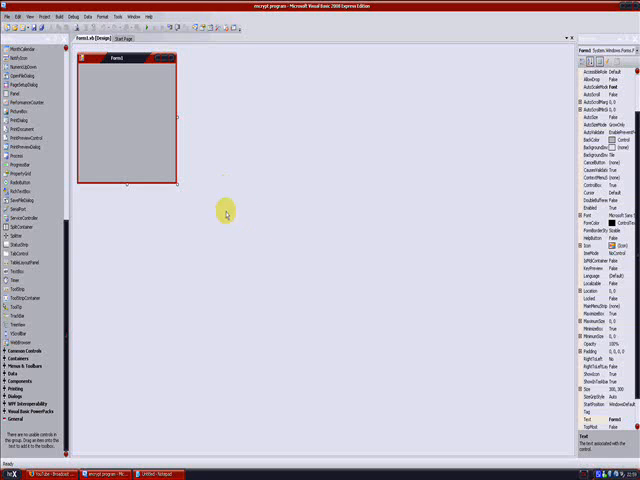
{"action": "mouse_move", "coordinate": [89, 273]}
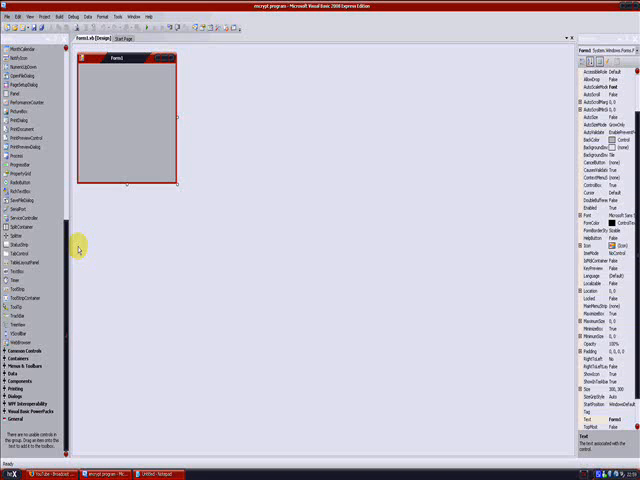
{"action": "mouse_move", "coordinate": [145, 135]}
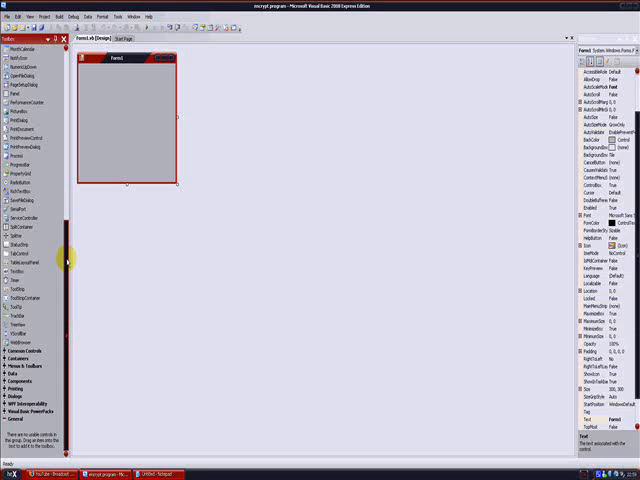
Step: Scroll the Toolbox up to All Windows Forms to reach the Button control
{"action": "scroll", "scroll_direction": "up", "scroll_amount": 3}
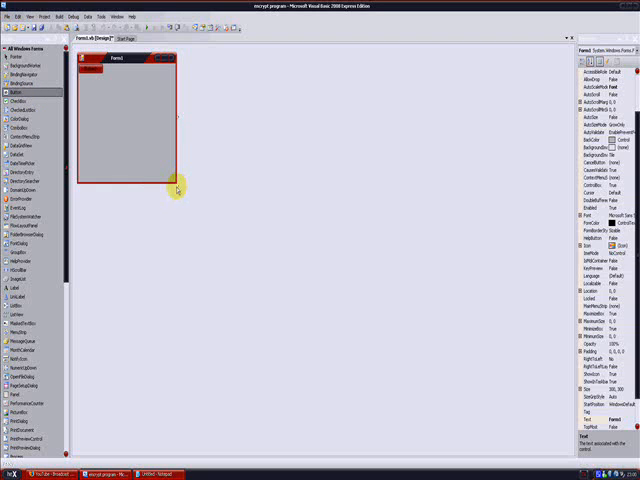
Step: Add a second button and two large multiline text boxes stretched across the form
{"action": "left_click", "coordinate": [95, 70]}
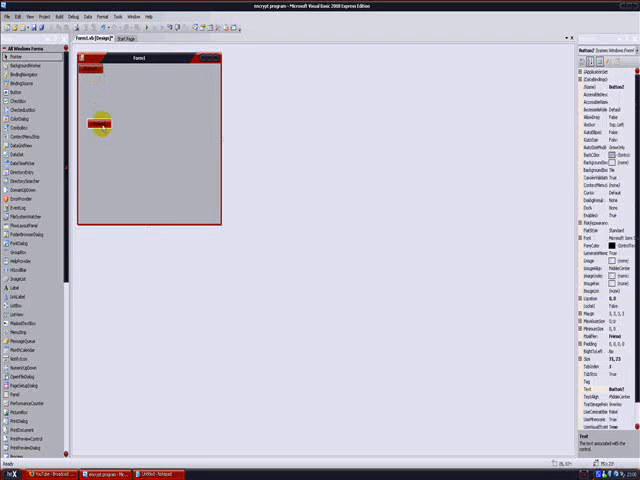
{"action": "left_click_drag", "start_coordinate": [95, 124], "coordinate": [95, 138]}
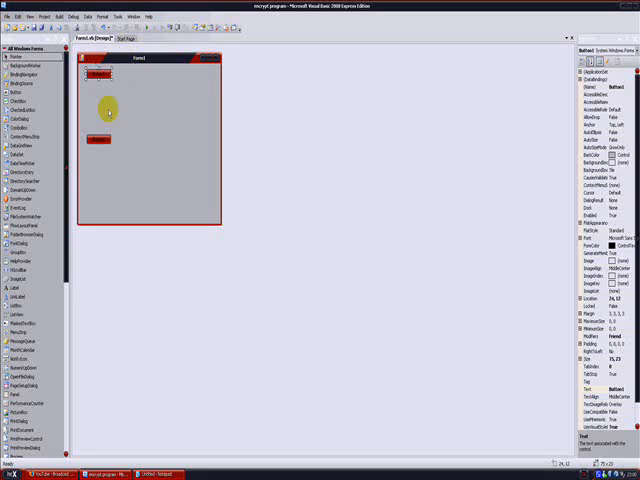
{"action": "left_click_drag", "start_coordinate": [97, 113], "coordinate": [97, 139]}
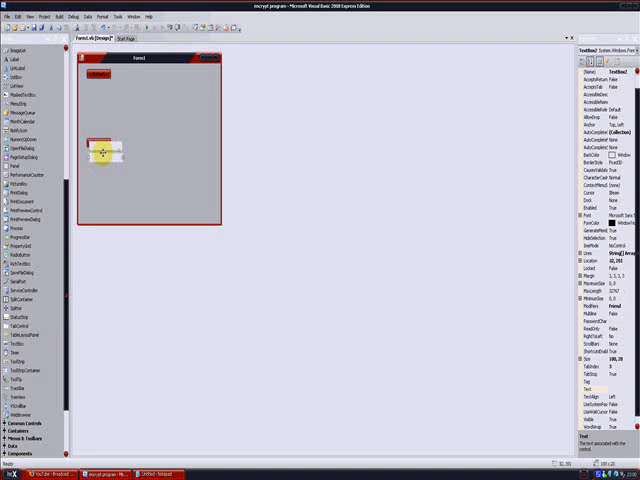
{"action": "left_click_drag", "start_coordinate": [100, 152], "coordinate": [100, 85]}
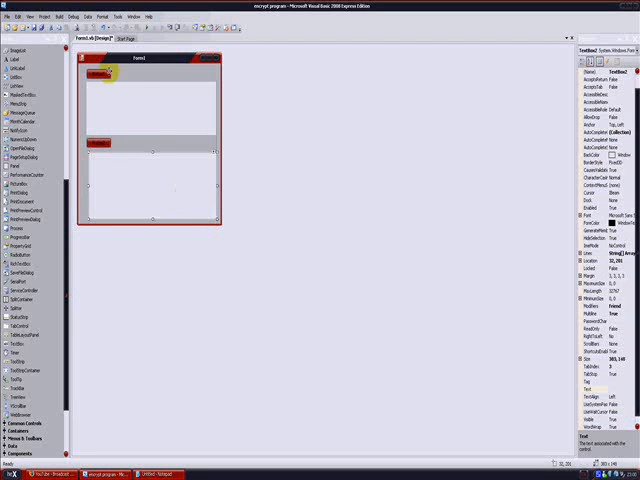
Step: Caption the buttons 'encrypt' and 'decrypt' and open the encrypt click handler
{"action": "left_click", "coordinate": [99, 74]}
{"action": "type", "text": "decrypt"}
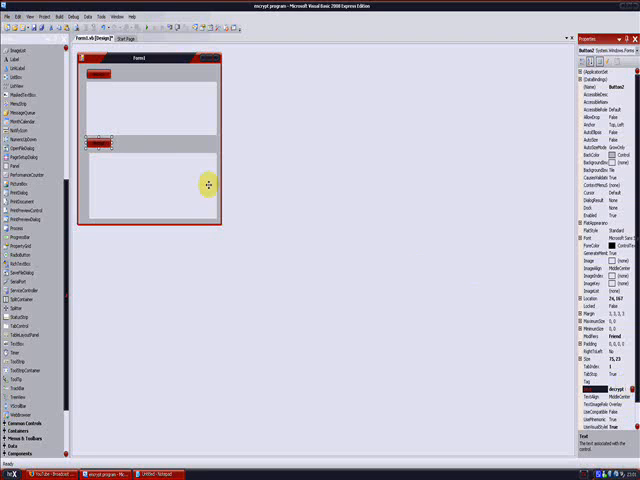
{"action": "left_click", "coordinate": [100, 82]}
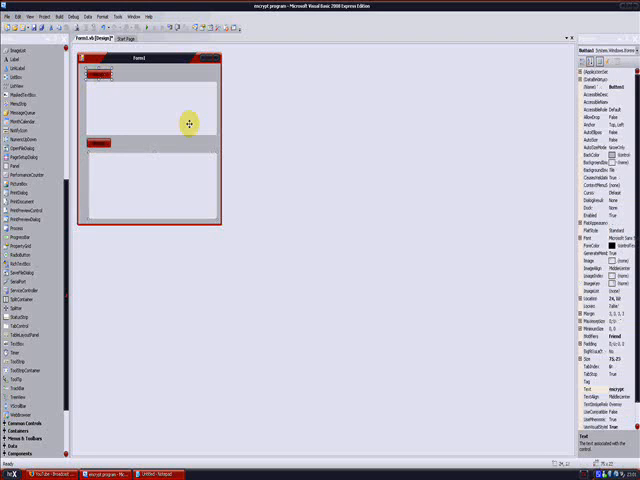
{"action": "mouse_move", "coordinate": [245, 336]}
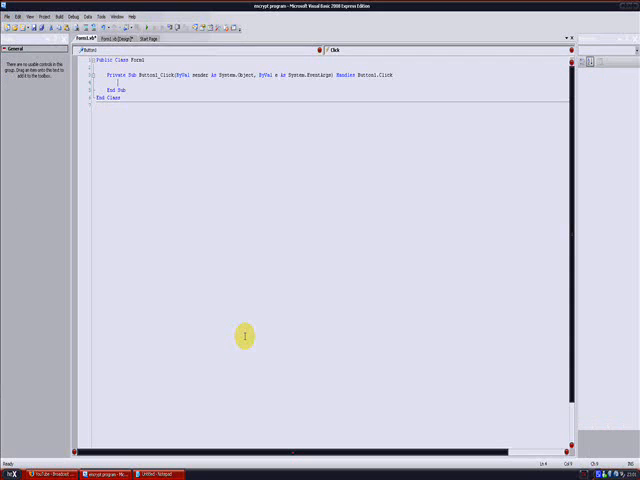
{"action": "mouse_move", "coordinate": [230, 355]}
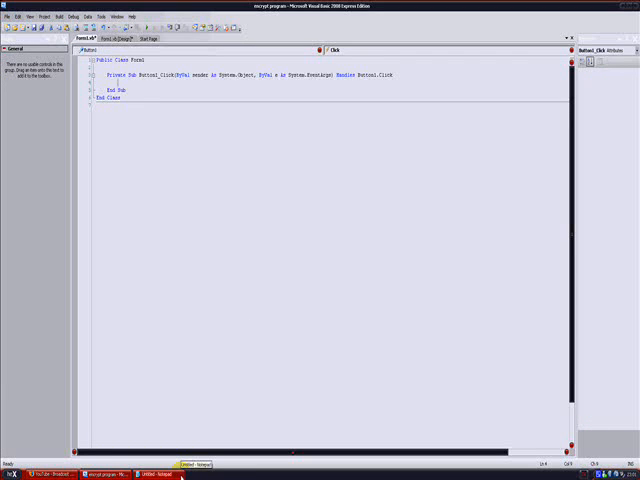
Step: Switch to Notepad via the taskbar to copy the prepared character-replacement code
{"action": "left_click", "coordinate": [170, 475]}
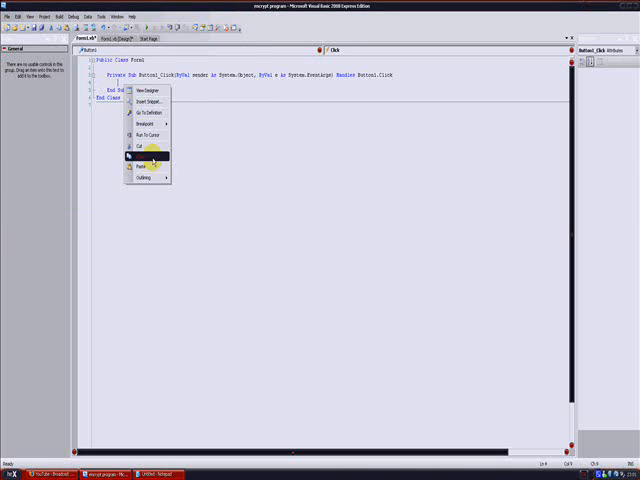
Step: Paste the TextBox1 and TextBox2 replacement code into Button1_Click and Button2_Click, then review it
{"action": "left_click", "coordinate": [137, 166]}
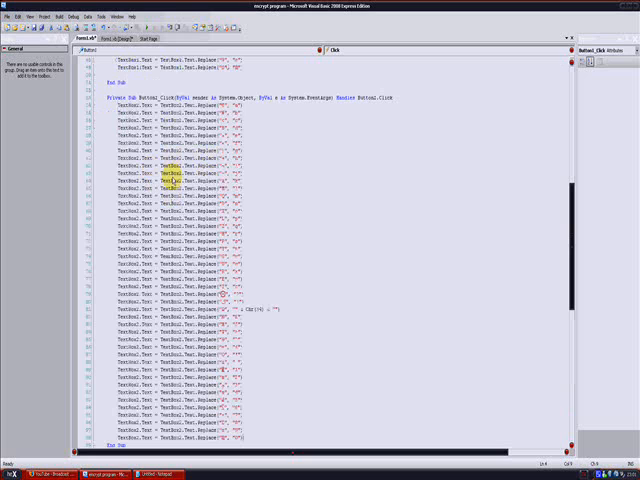
{"action": "scroll", "scroll_direction": "down", "scroll_amount": 3}
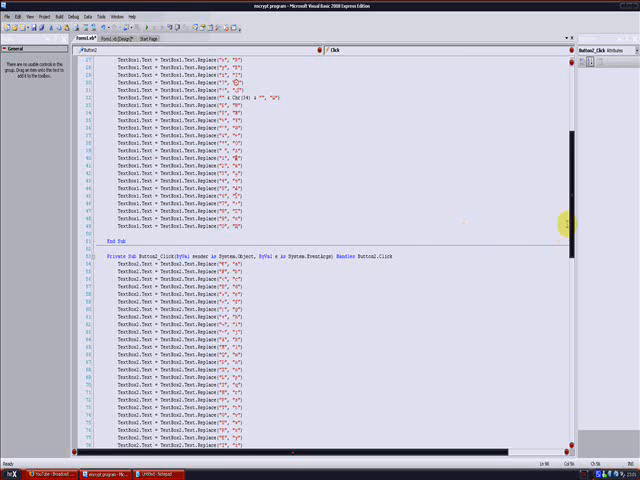
{"action": "scroll", "scroll_direction": "up", "scroll_amount": 3}
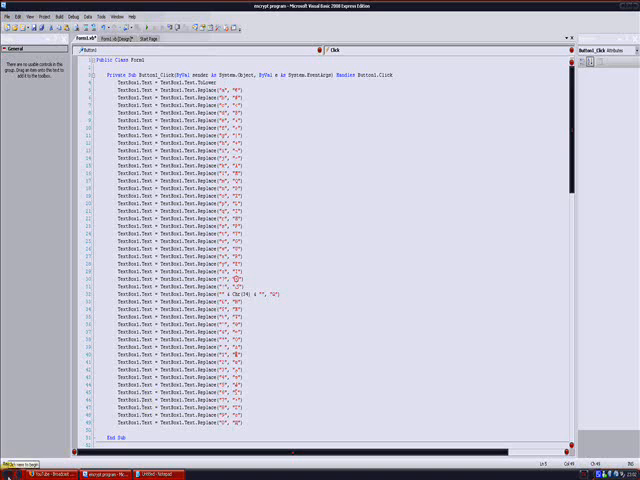
{"action": "left_click", "coordinate": [10, 475]}
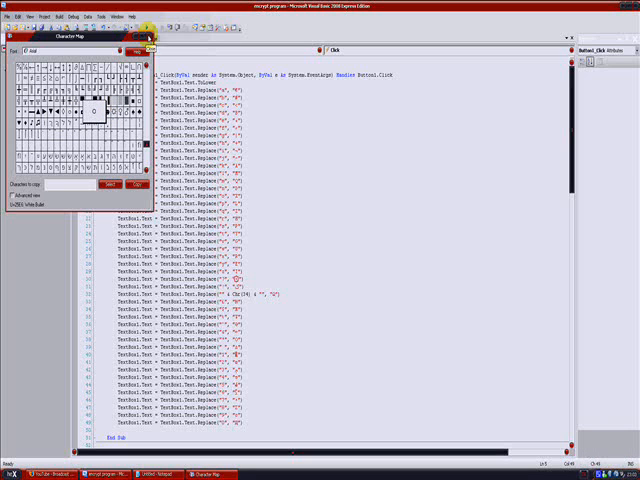
{"action": "left_click", "coordinate": [150, 37]}
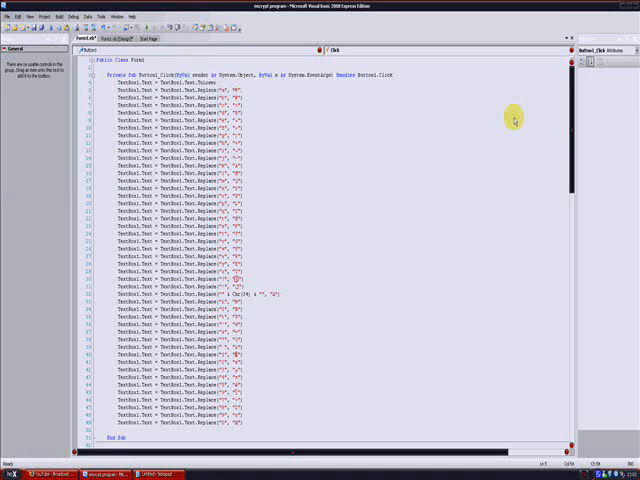
{"action": "scroll", "scroll_direction": "down", "scroll_amount": 3}
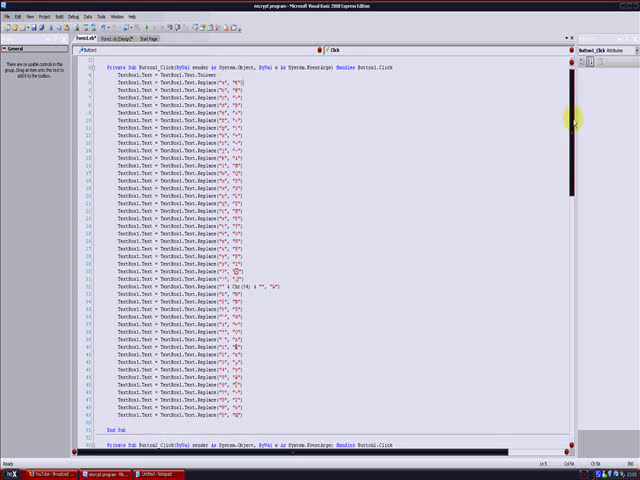
{"action": "scroll", "scroll_direction": "down", "scroll_amount": 3}
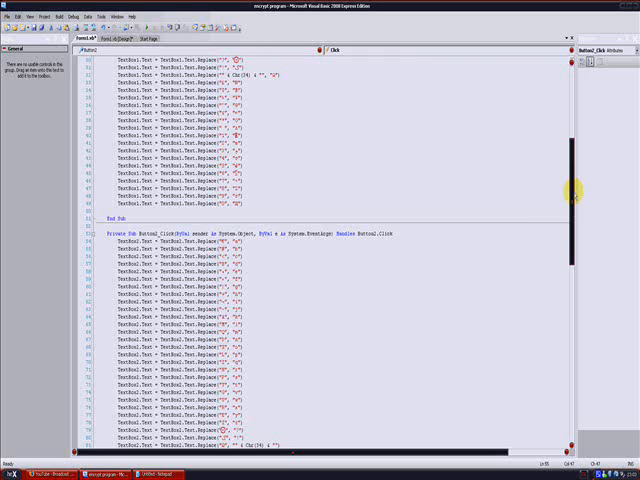
{"action": "scroll", "scroll_direction": "down", "scroll_amount": 3}
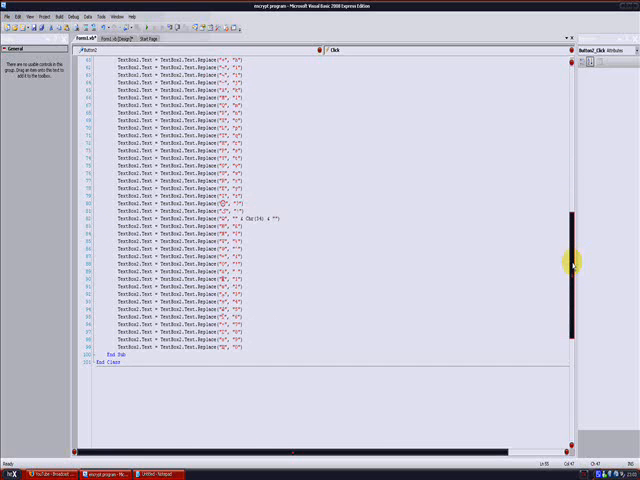
{"action": "scroll", "scroll_direction": "down", "scroll_amount": 3}
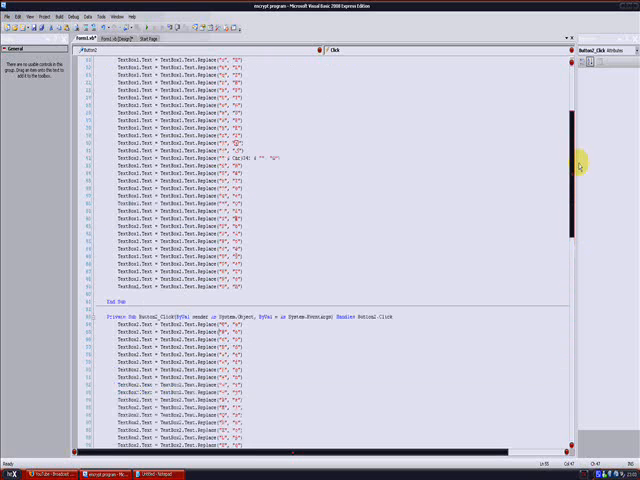
{"action": "scroll", "scroll_direction": "up", "scroll_amount": 3}
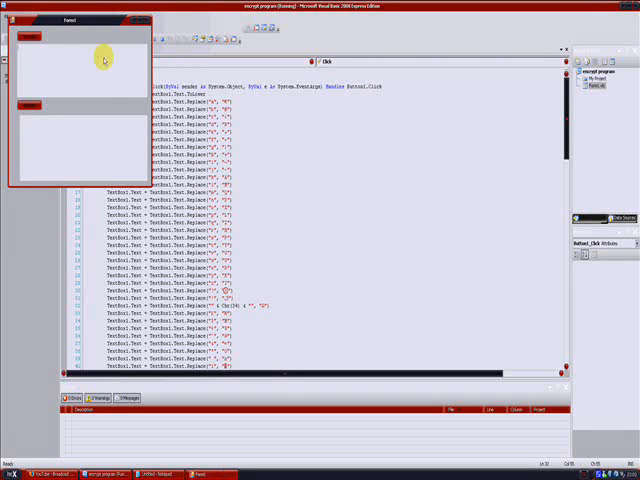
{"action": "mouse_move", "coordinate": [78, 68]}
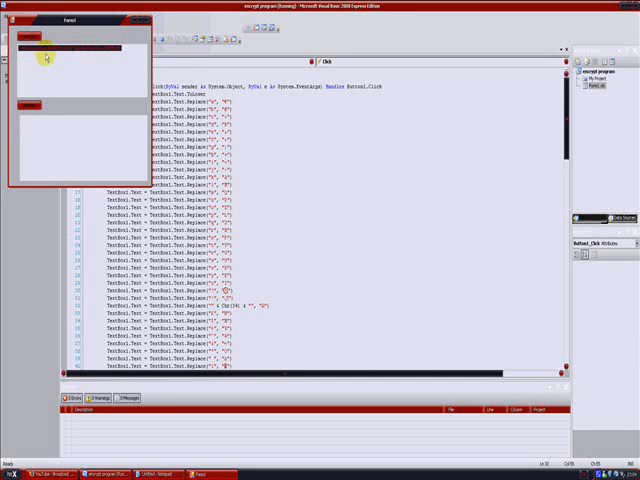
{"action": "right_click", "coordinate": [45, 57]}
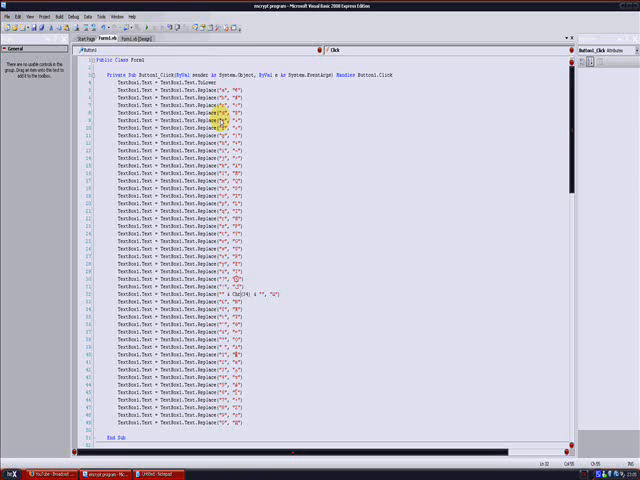
{"action": "scroll", "scroll_direction": "down", "scroll_amount": 3}
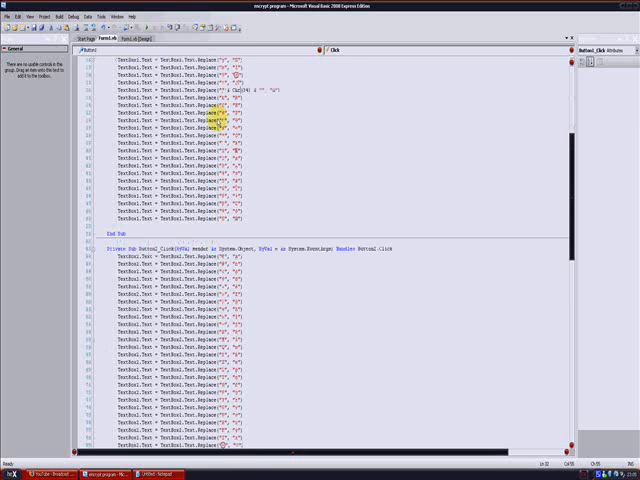
{"action": "scroll", "scroll_direction": "up", "scroll_amount": 3}
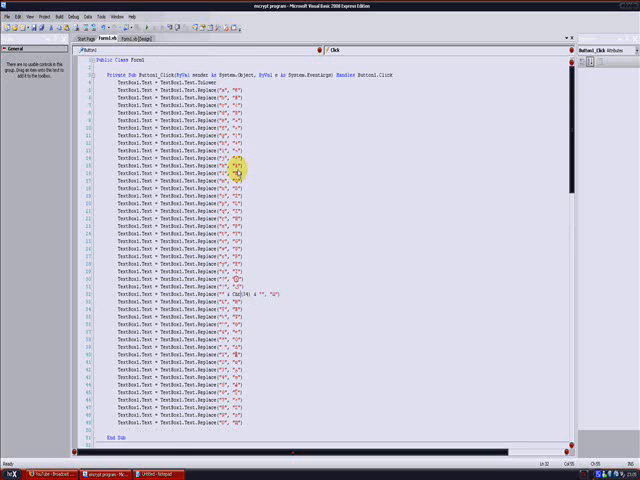